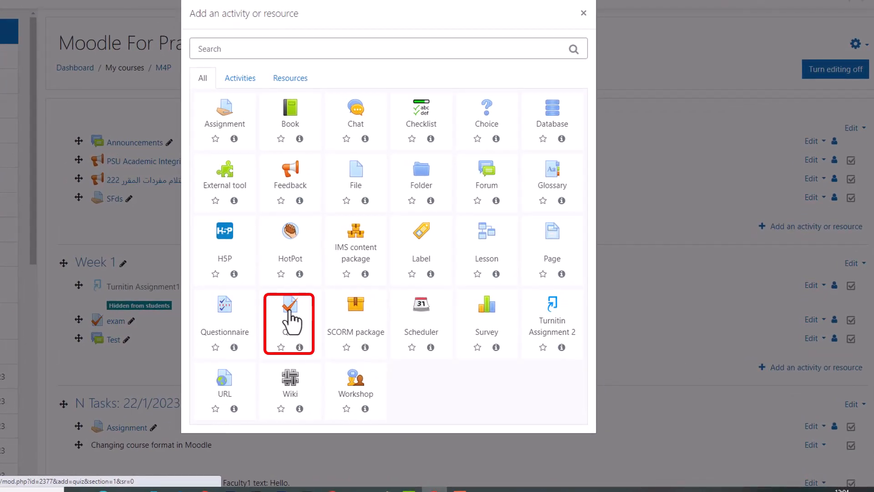
- Create a Quiz activity in Week 1 and enable its Open the quiz and Close the quiz dates
left_click(289, 304)
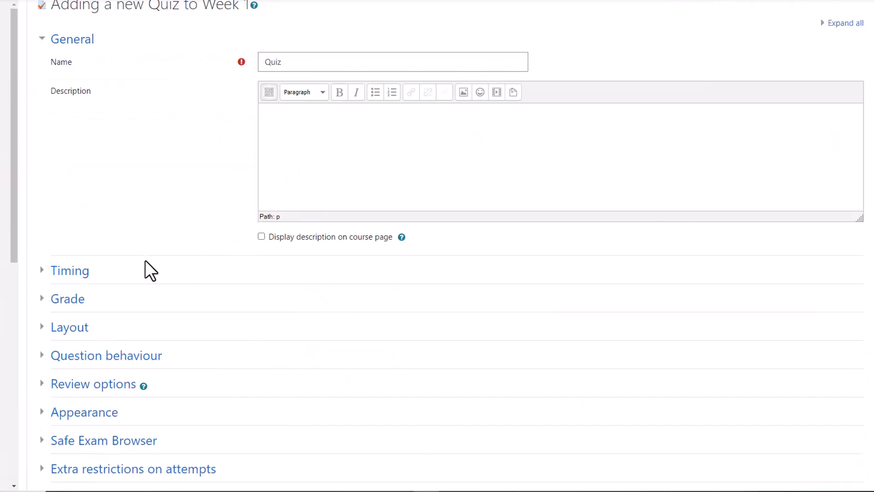
left_click(69, 270)
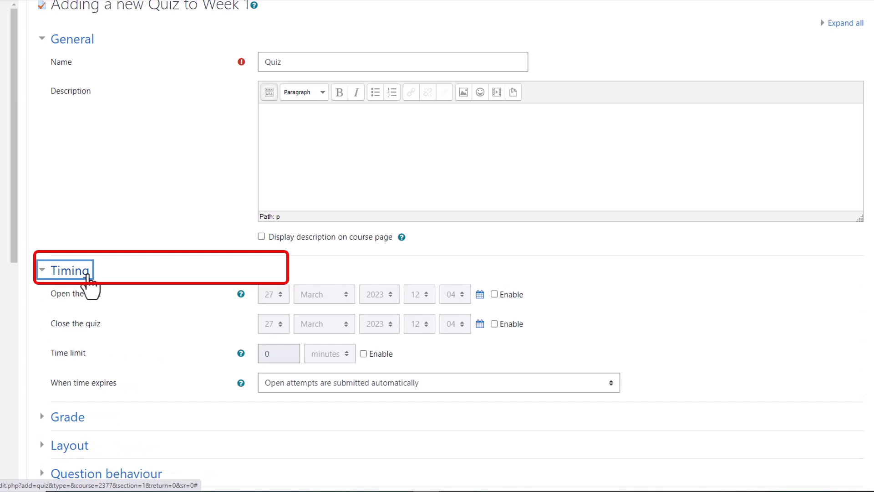
left_click(494, 294)
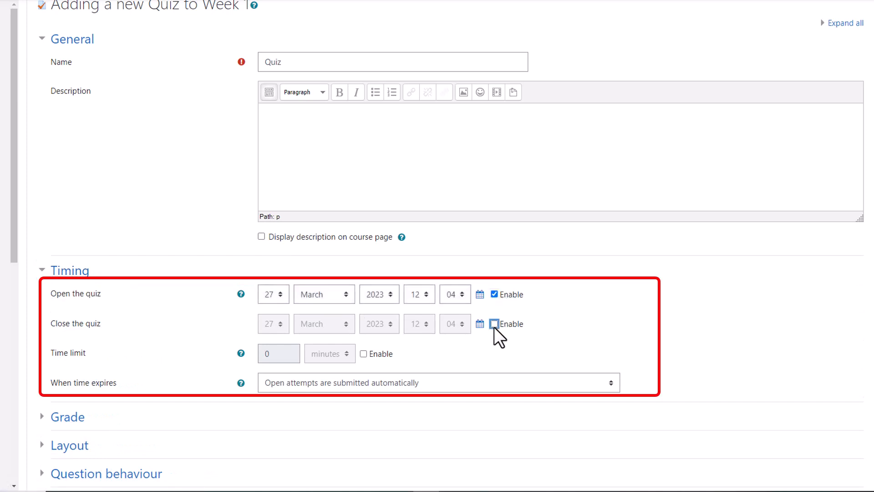
left_click(494, 324)
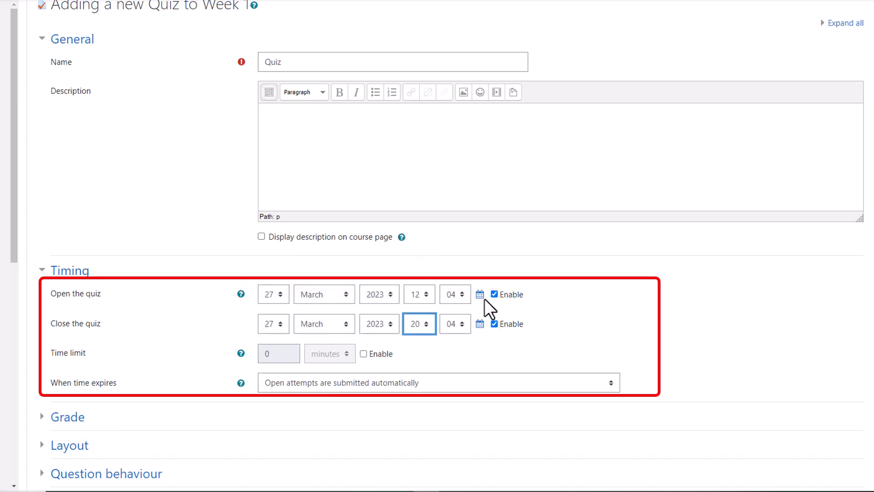
scroll("down", 3)
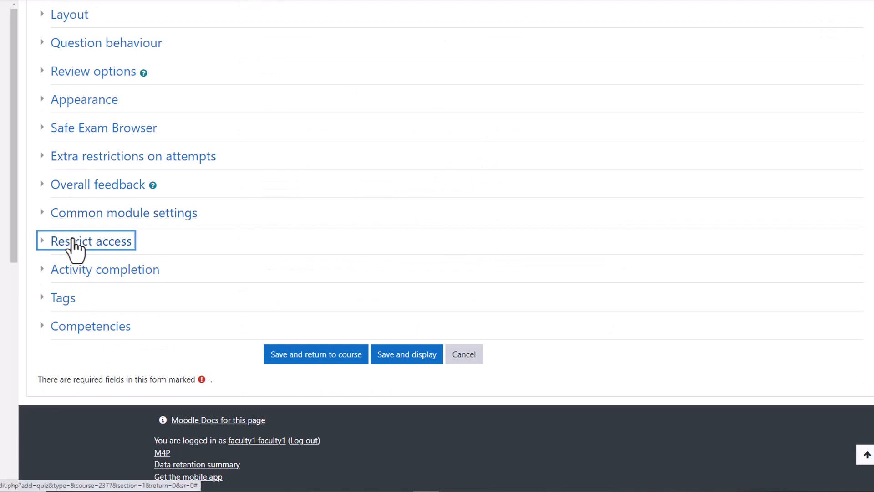
left_click(85, 240)
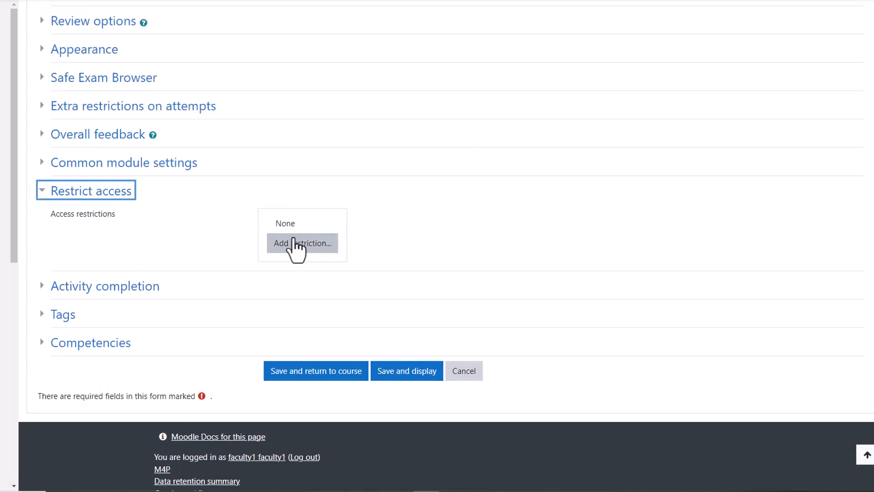
left_click(303, 243)
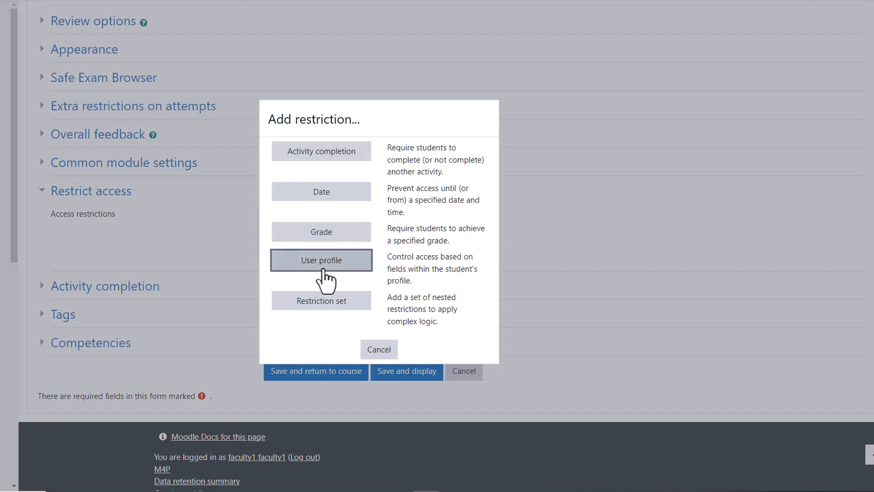
left_click(321, 260)
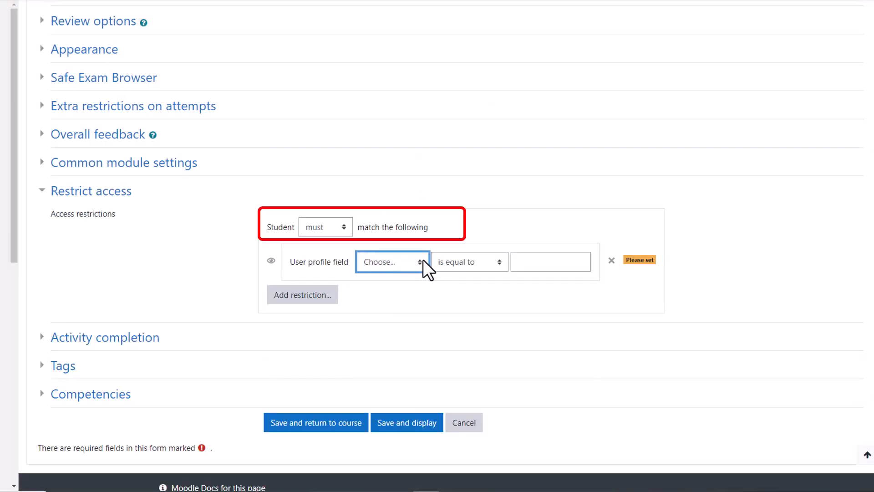
left_click(325, 226)
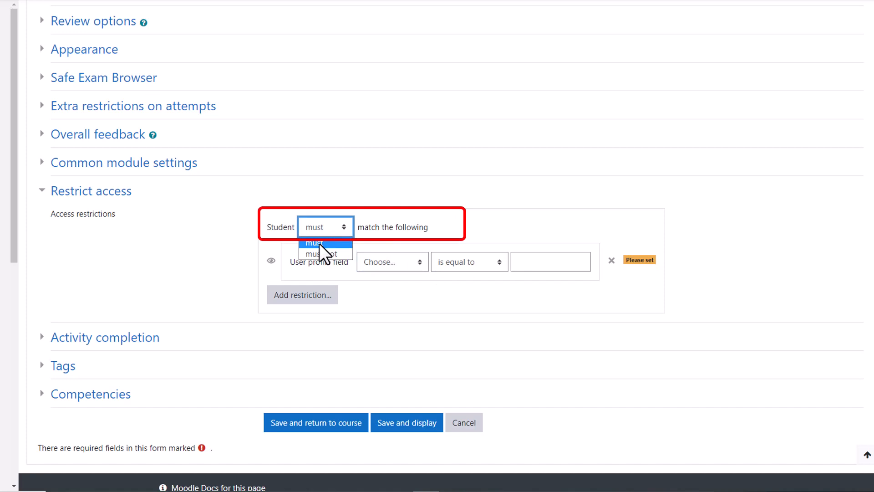
left_click(392, 262)
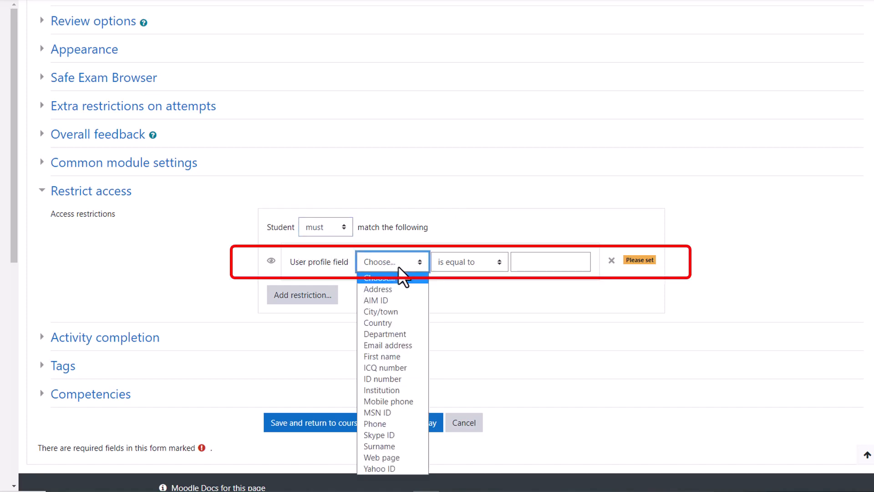
mouse_move(392, 345)
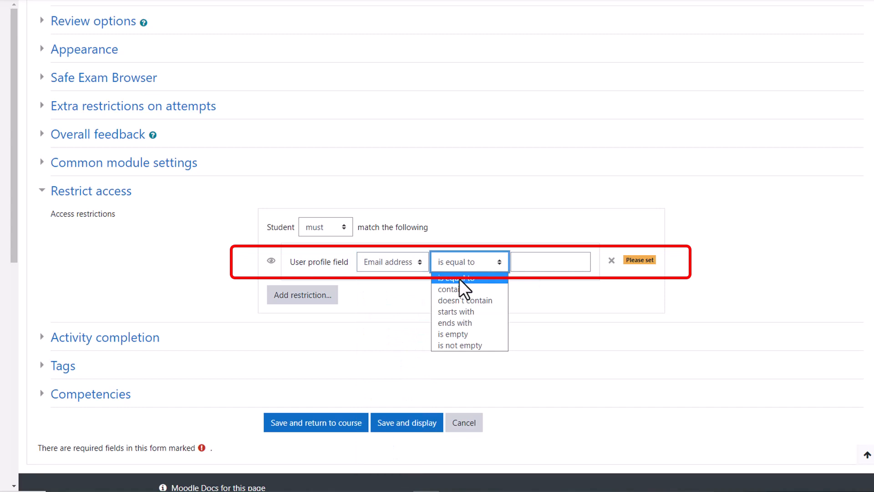
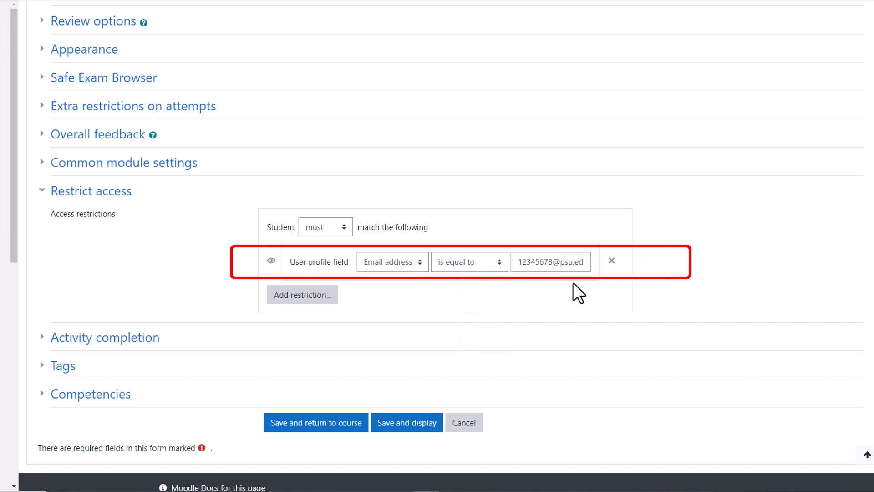
left_click(303, 295)
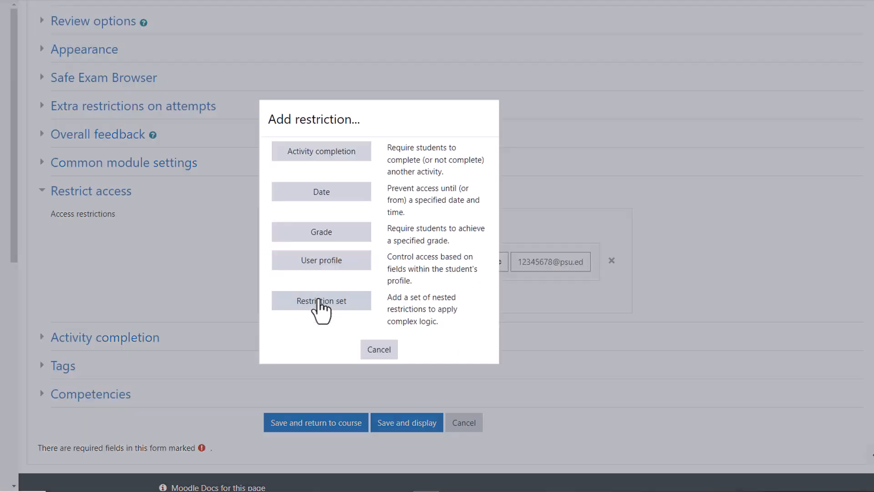
- Add a restriction set matching any condition, with the new condition checking Email address
left_click(321, 260)
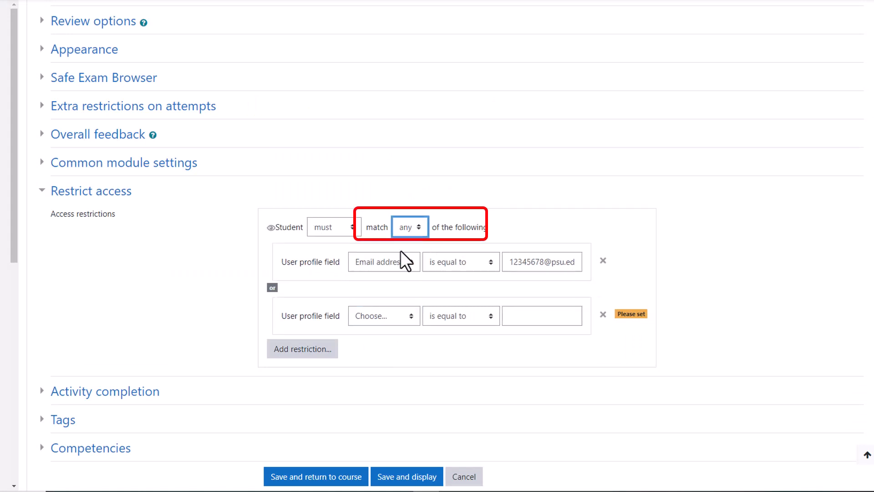
left_click(383, 315)
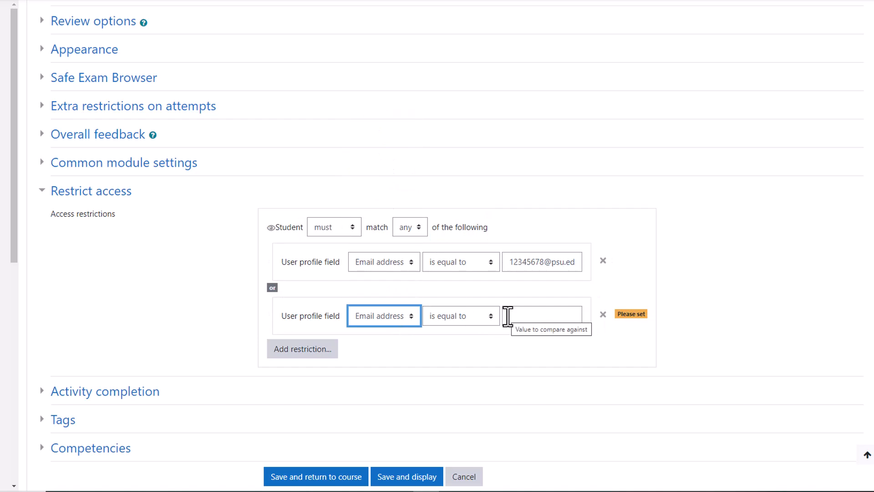